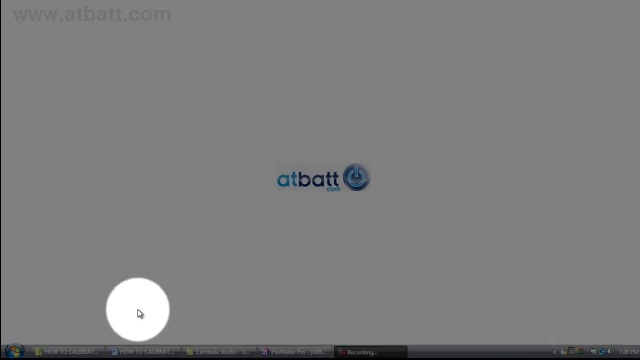
- Open the Control Panel's Power Options page listing the power plans
{"action": "left_click", "coordinate": [12, 347]}
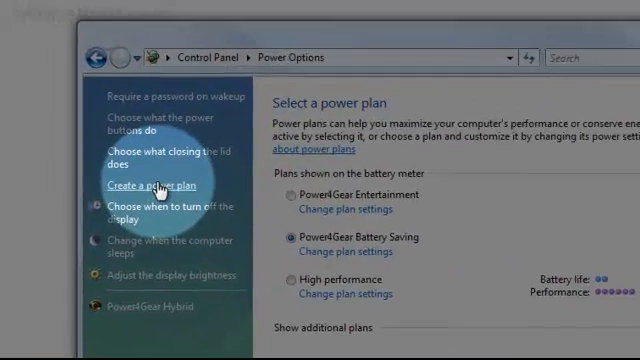
- Start a High performance plan named 'Battery Discharge' with display and sleep set to Never
{"action": "left_click", "coordinate": [155, 185]}
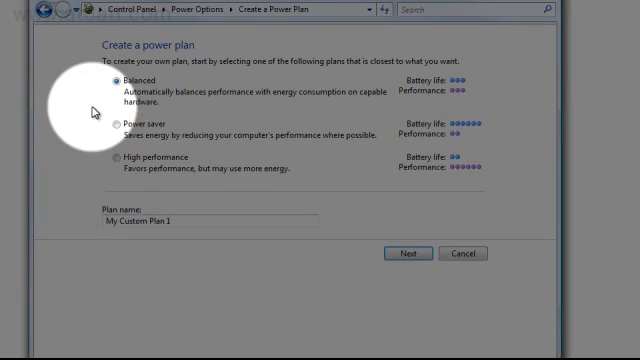
{"action": "left_click", "coordinate": [107, 160]}
{"action": "type", "text": "Battery Discha"}
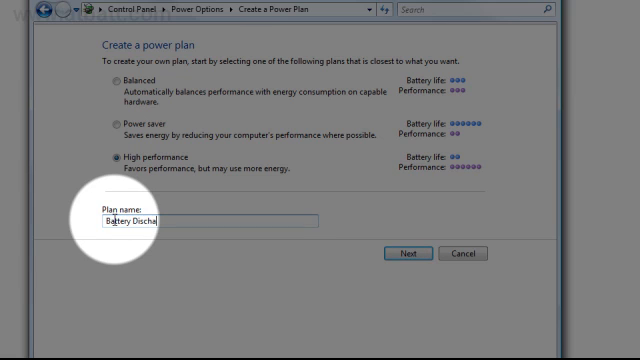
{"action": "type", "text": "rge"}
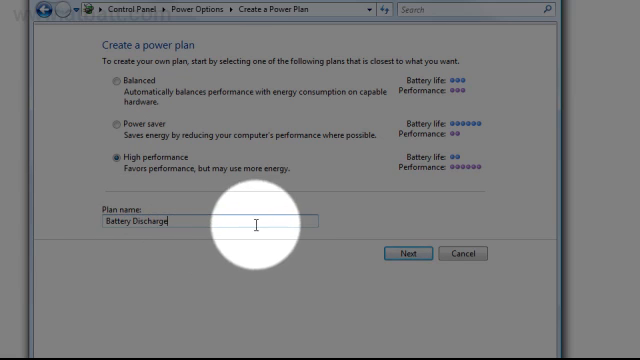
{"action": "left_click", "coordinate": [403, 253]}
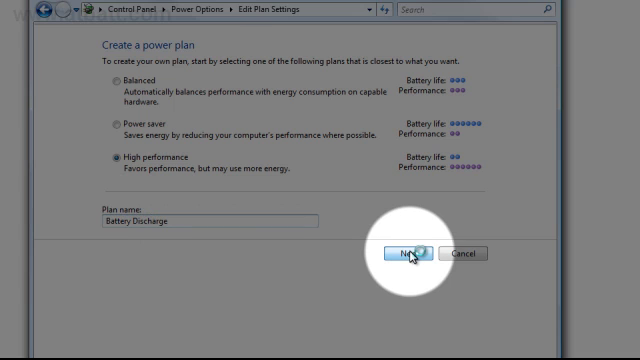
{"action": "left_click", "coordinate": [402, 253]}
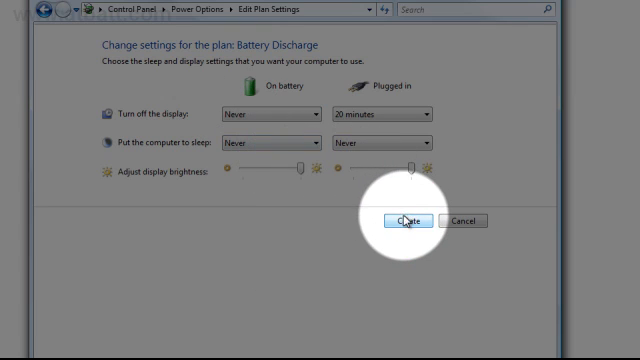
- Create the Battery Discharge plan so it becomes the active plan
{"action": "left_click", "coordinate": [392, 221]}
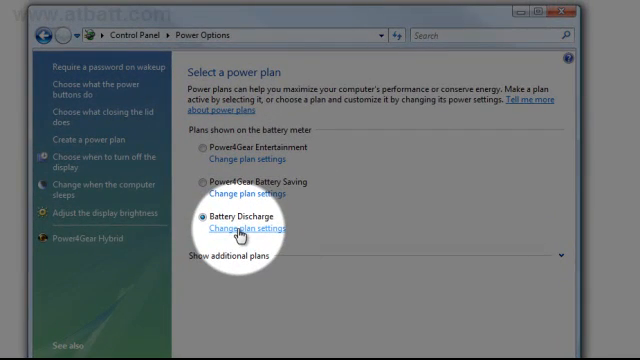
{"action": "left_click", "coordinate": [246, 230]}
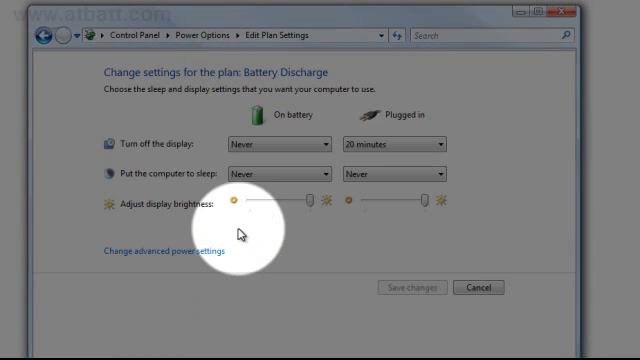
{"action": "mouse_move", "coordinate": [140, 318]}
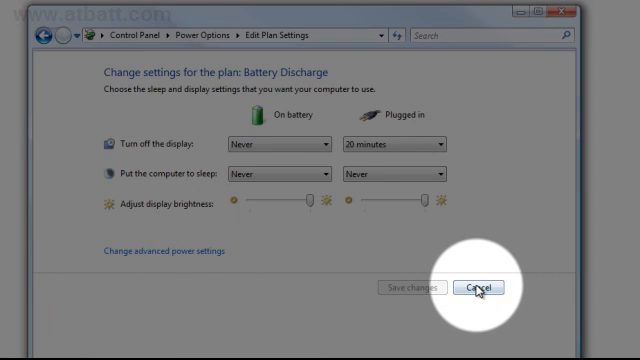
{"action": "left_click", "coordinate": [469, 288]}
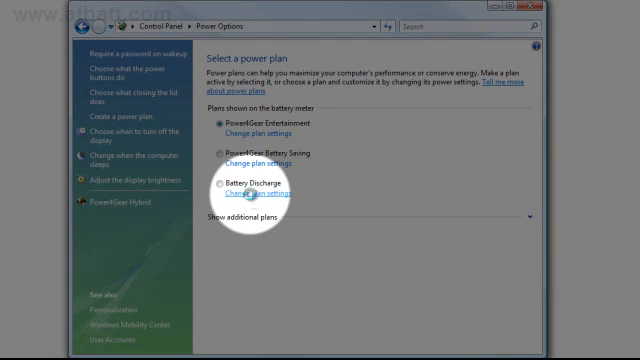
- Delete the Battery Discharge plan from its plan settings and confirm
{"action": "left_click", "coordinate": [259, 207]}
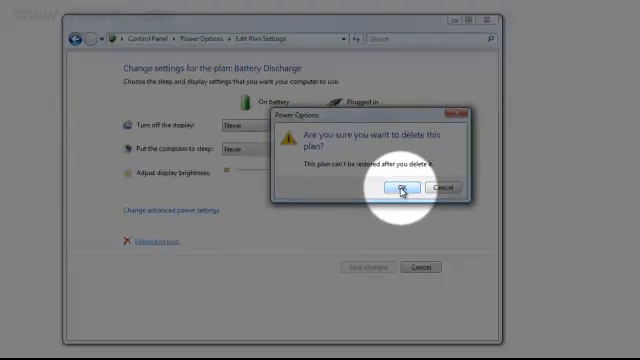
{"action": "left_click", "coordinate": [403, 189]}
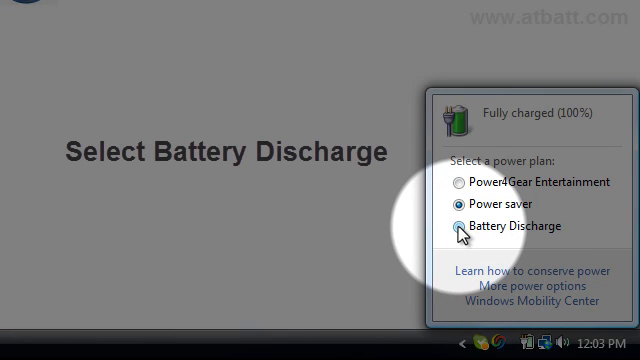
- Select Battery Discharge as the active plan in the taskbar power meter
{"action": "left_click", "coordinate": [458, 226]}
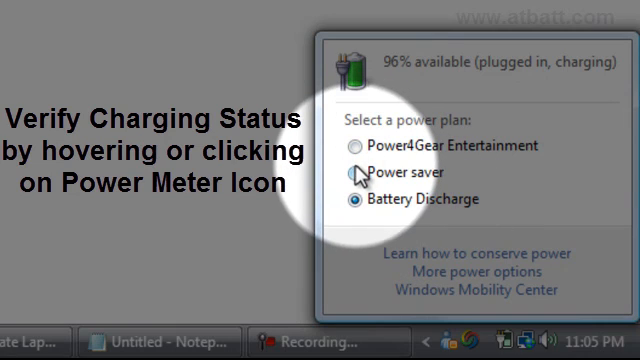
- Switch to Power4Gear Entertainment, then show additional plans in Power Options
{"action": "left_click", "coordinate": [353, 145]}
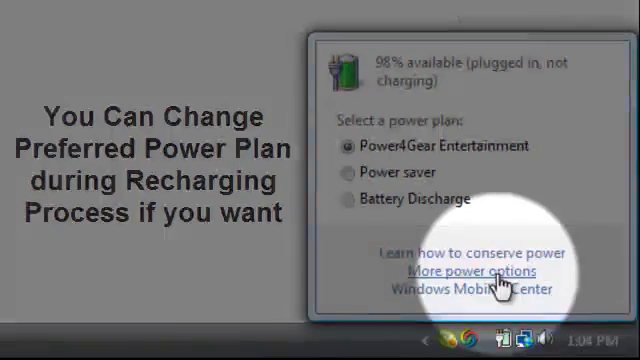
{"action": "left_click", "coordinate": [465, 272]}
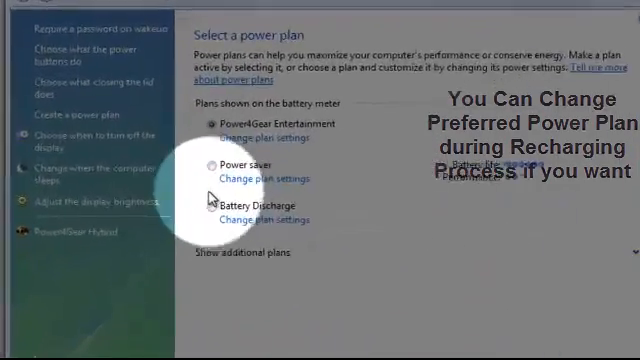
{"action": "left_click", "coordinate": [237, 258]}
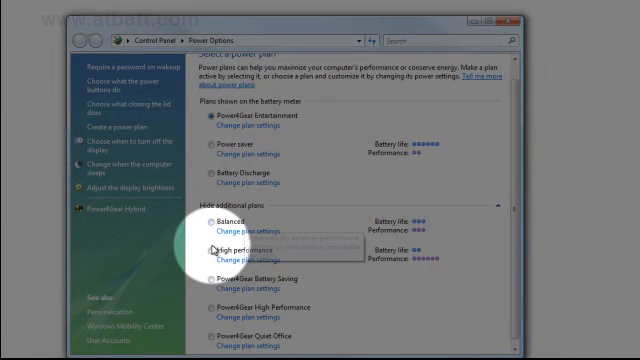